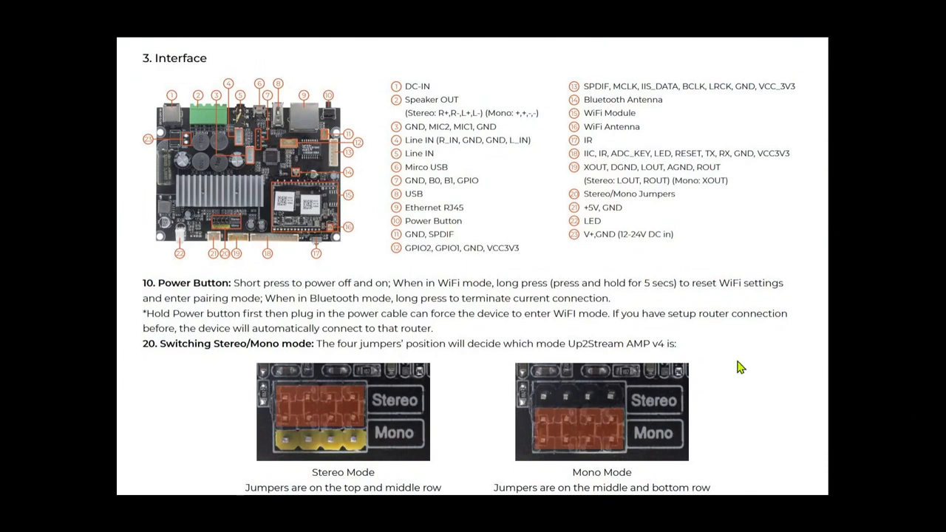
mouse_move(348, 155)
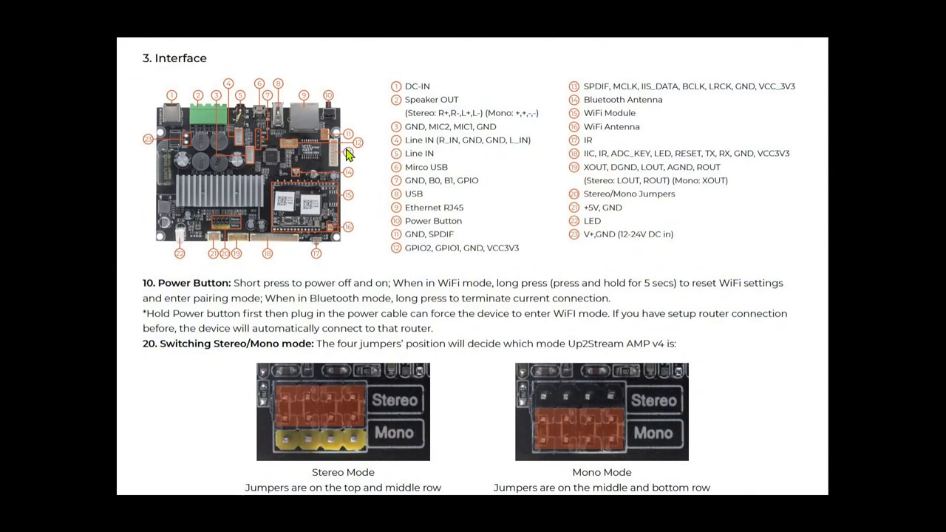
mouse_move(438, 143)
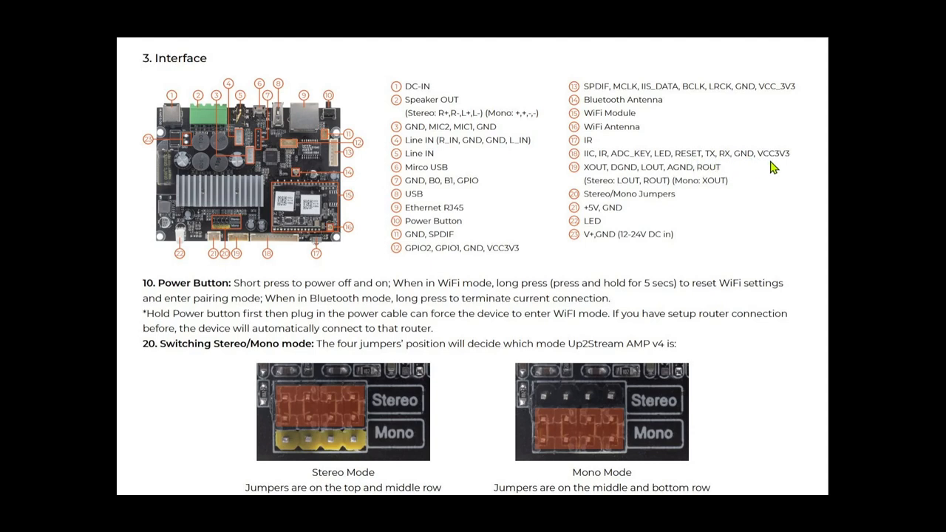
mouse_move(292, 151)
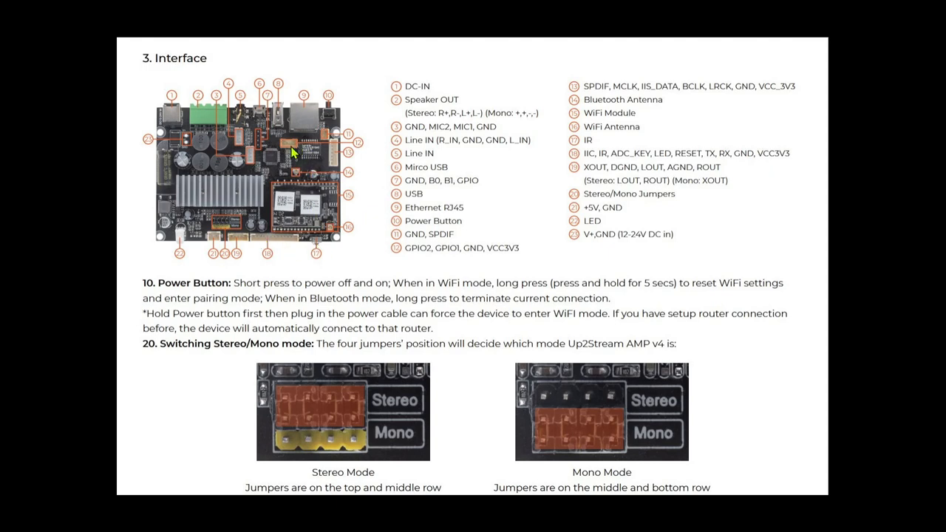
mouse_move(457, 260)
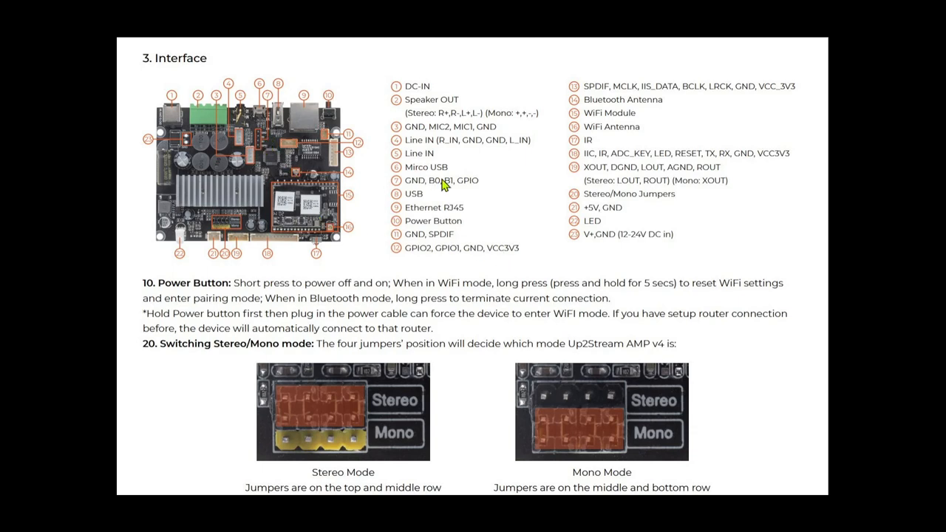
mouse_move(471, 194)
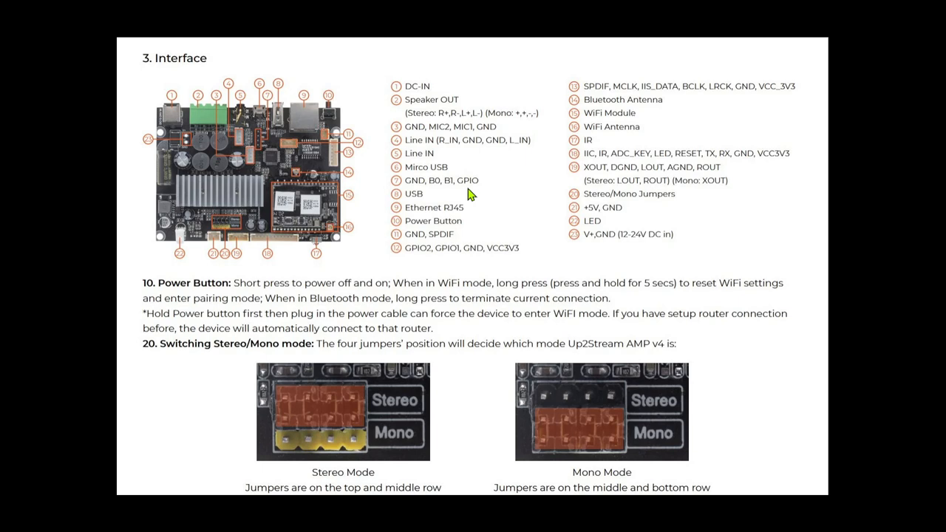
mouse_move(314, 248)
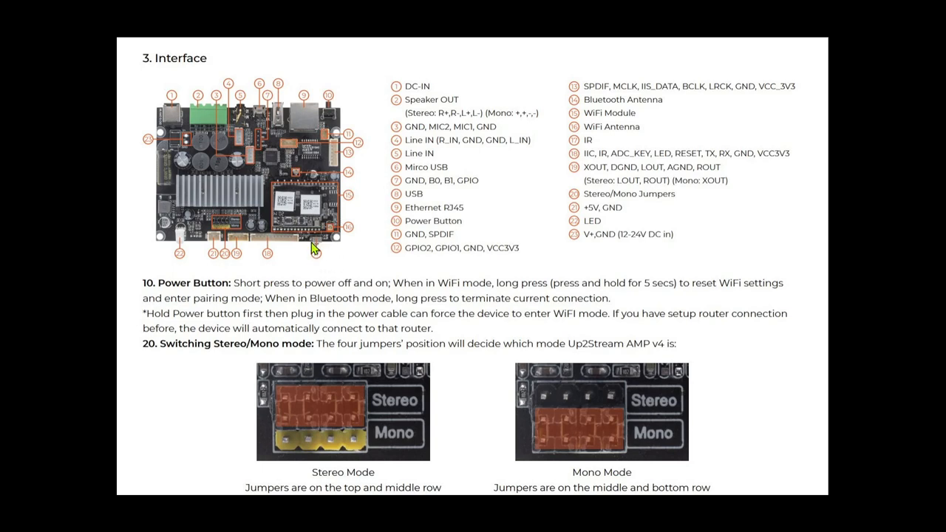
mouse_move(362, 191)
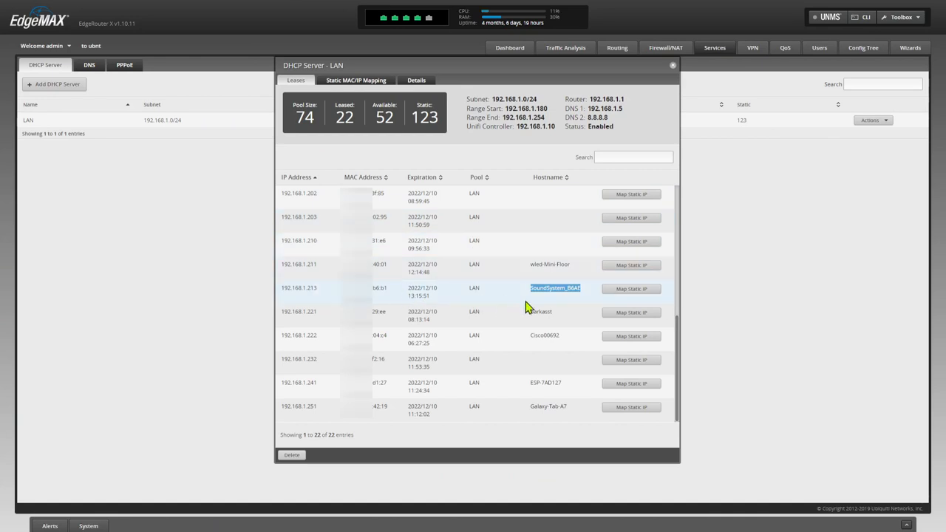
mouse_move(549, 299)
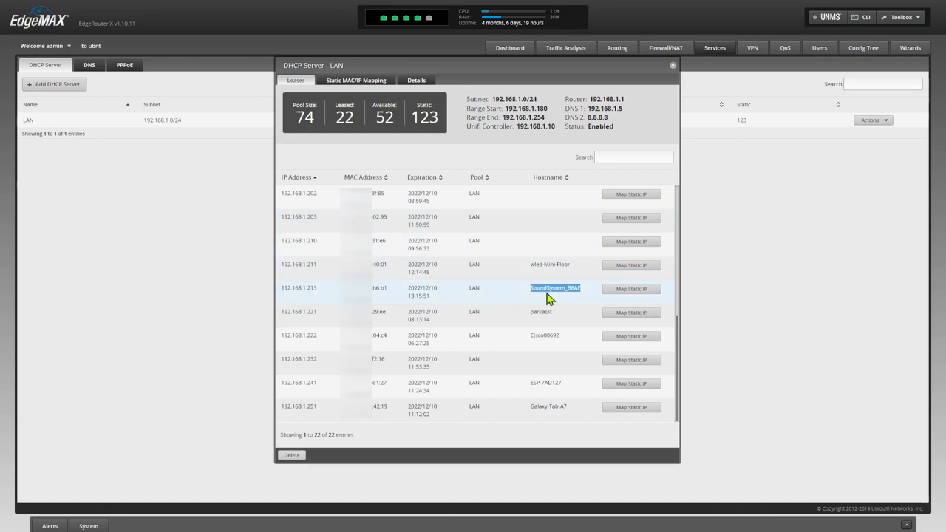
mouse_move(462, 301)
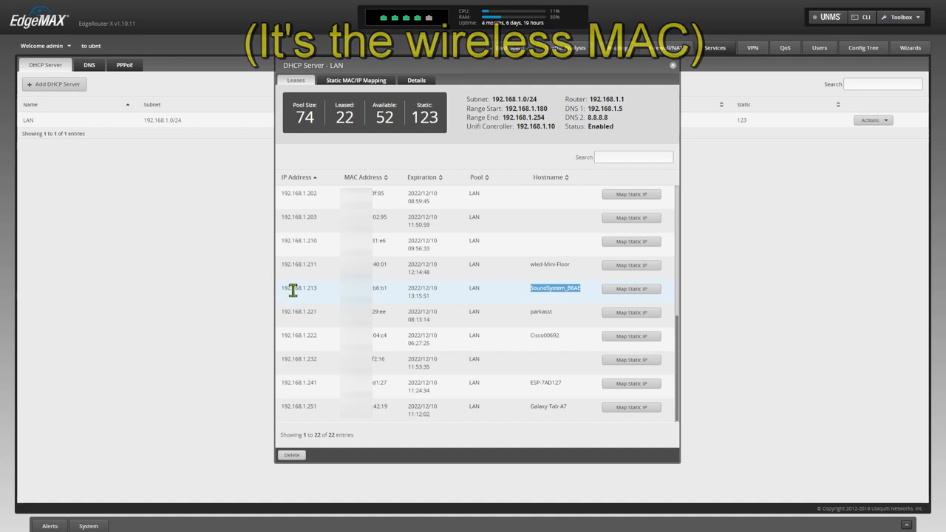
mouse_move(319, 297)
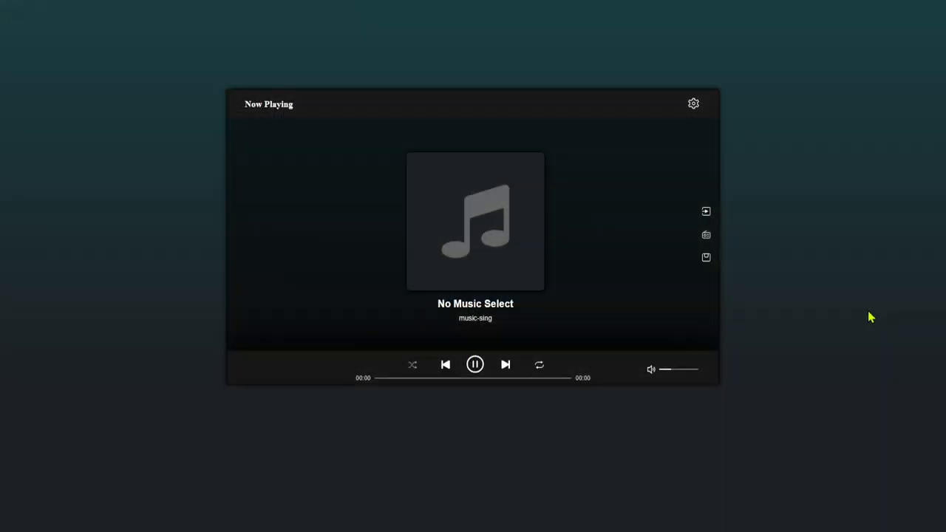
mouse_move(808, 287)
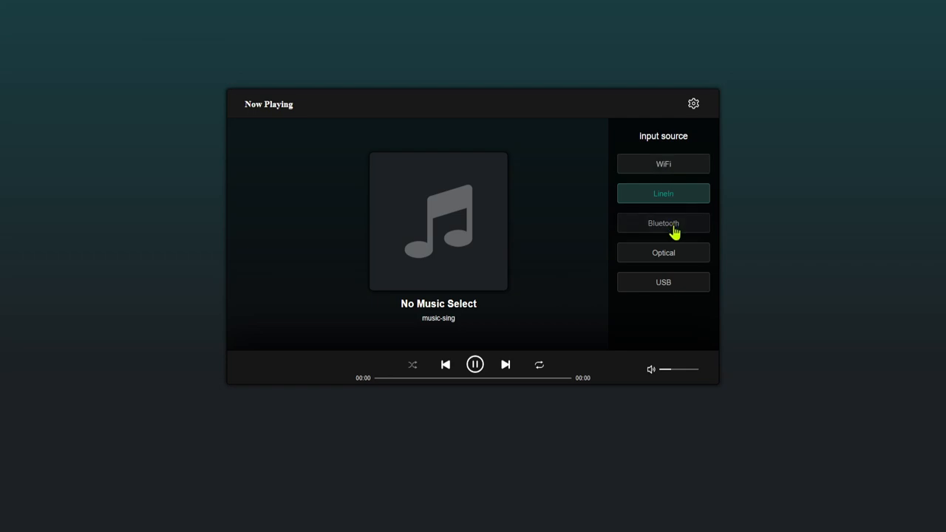
- Try switching the amp's input source to Bluetooth, then to USB
click(662, 164)
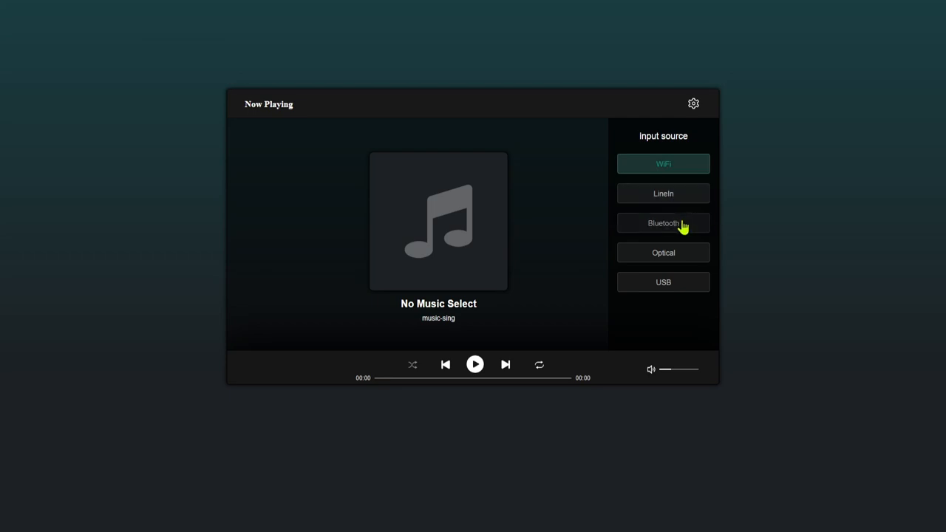
mouse_move(663, 282)
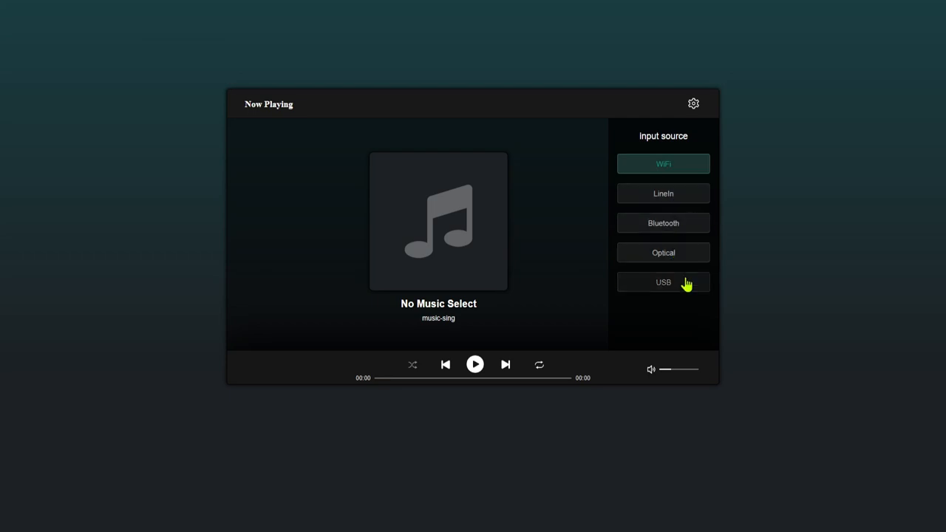
click(692, 103)
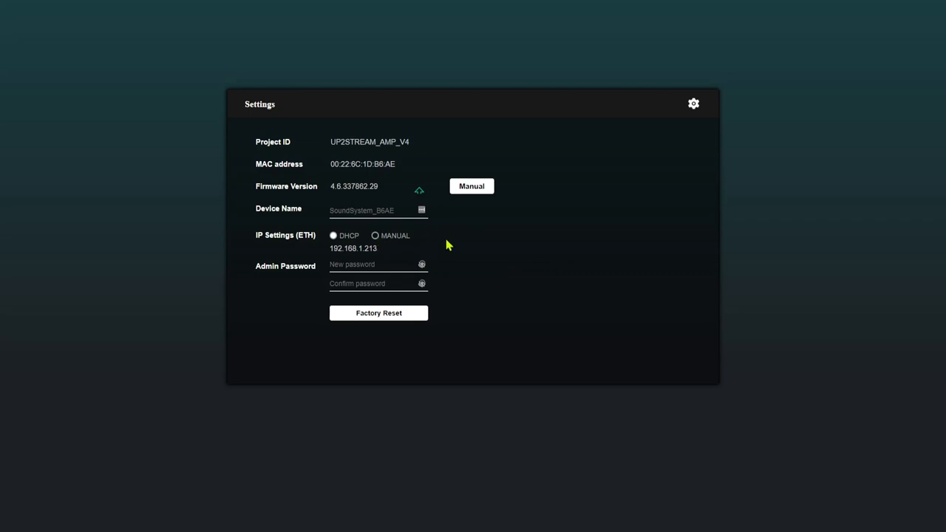
mouse_move(418, 192)
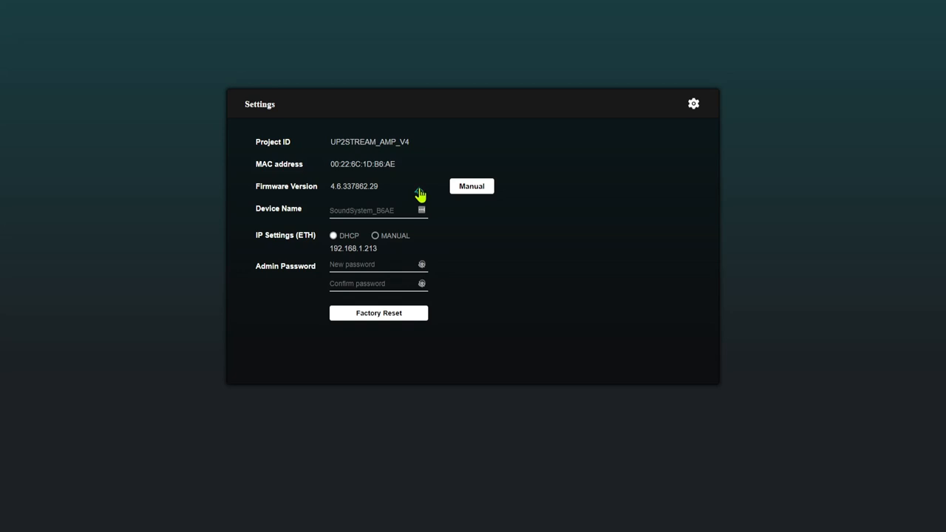
mouse_move(693, 122)
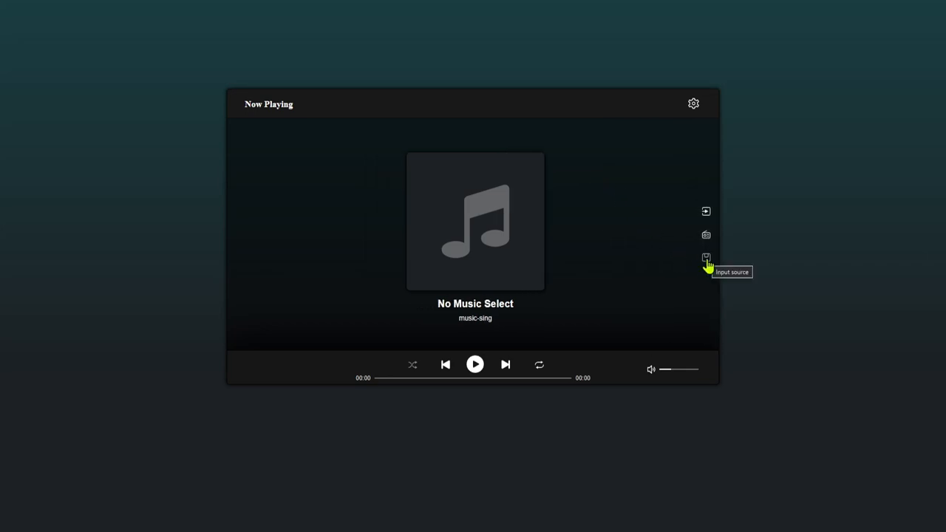
- Open the Preset List panel to see that every preset slot is empty
click(706, 259)
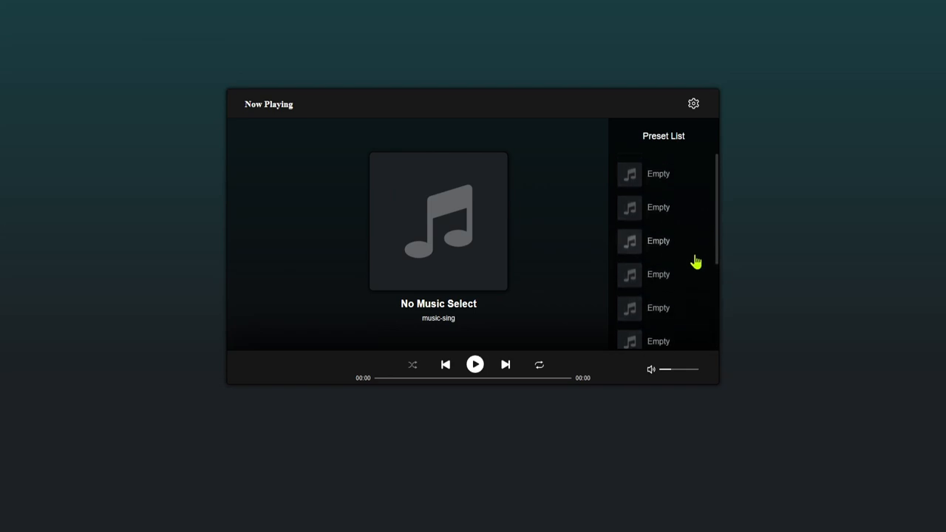
mouse_move(609, 249)
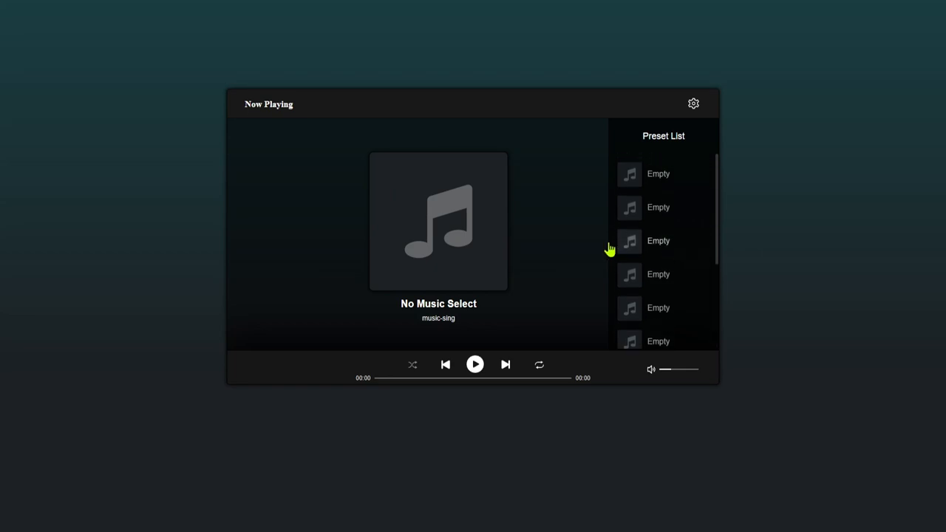
mouse_move(530, 236)
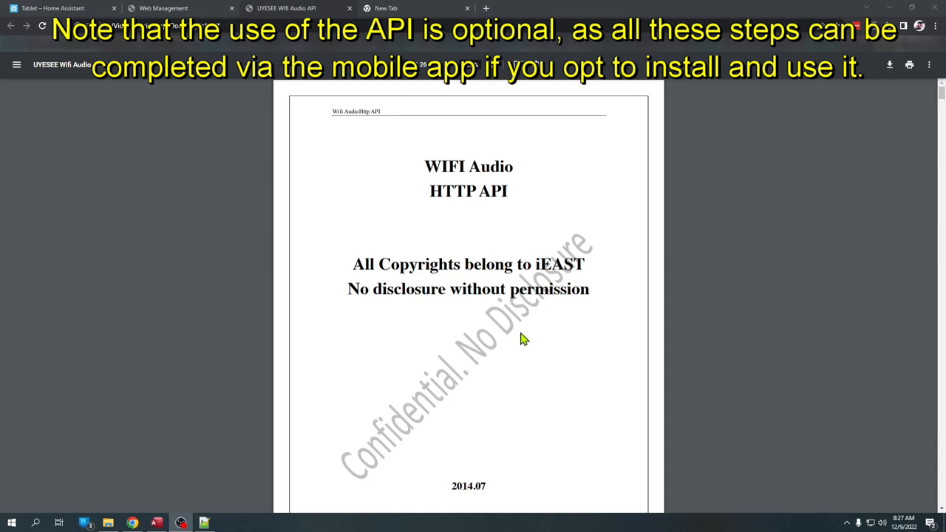
- Scroll the Wi-Fi Audio API PDF's contents and jump to 2.1 Get device information
scroll(down, 3)
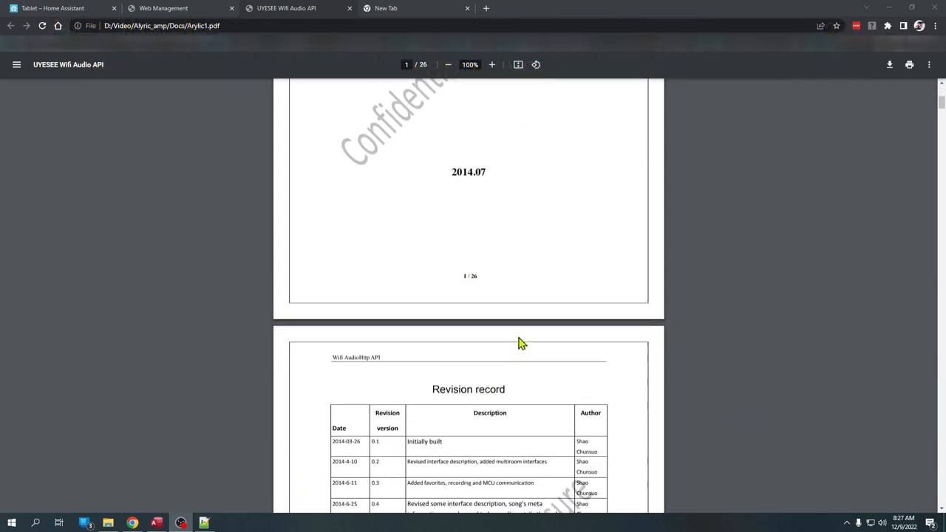
scroll(down, 3)
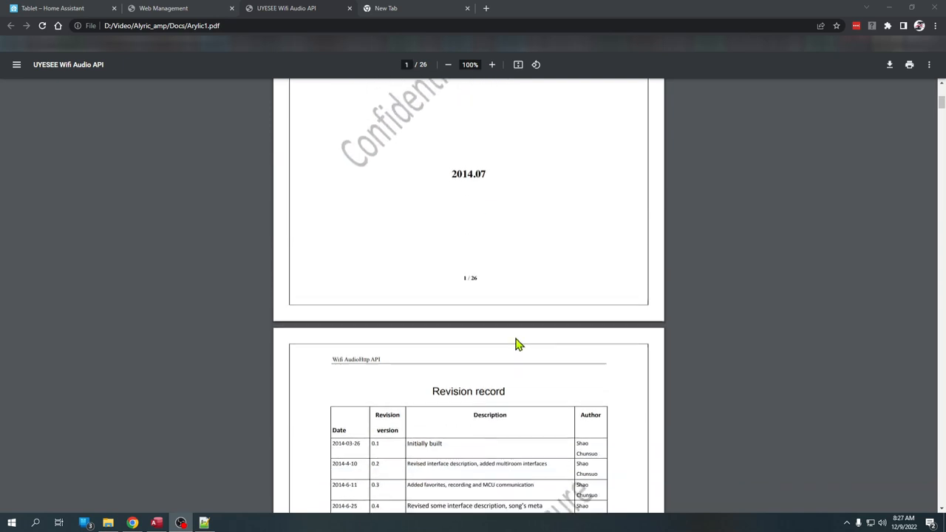
scroll(down, 3)
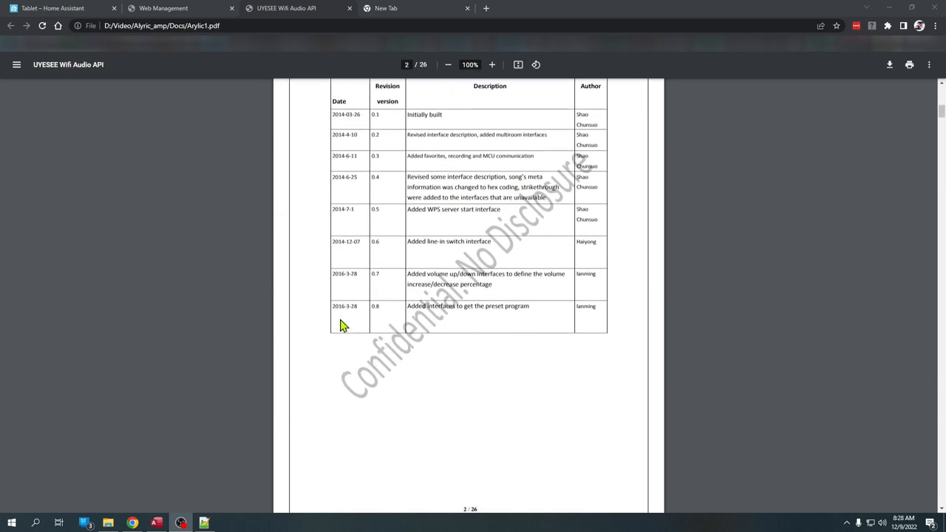
scroll(down, 3)
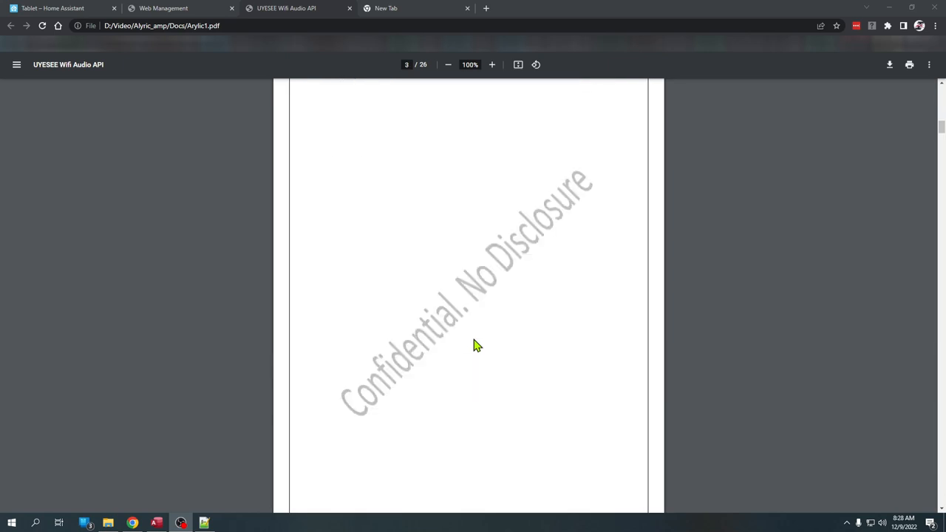
scroll(down, 3)
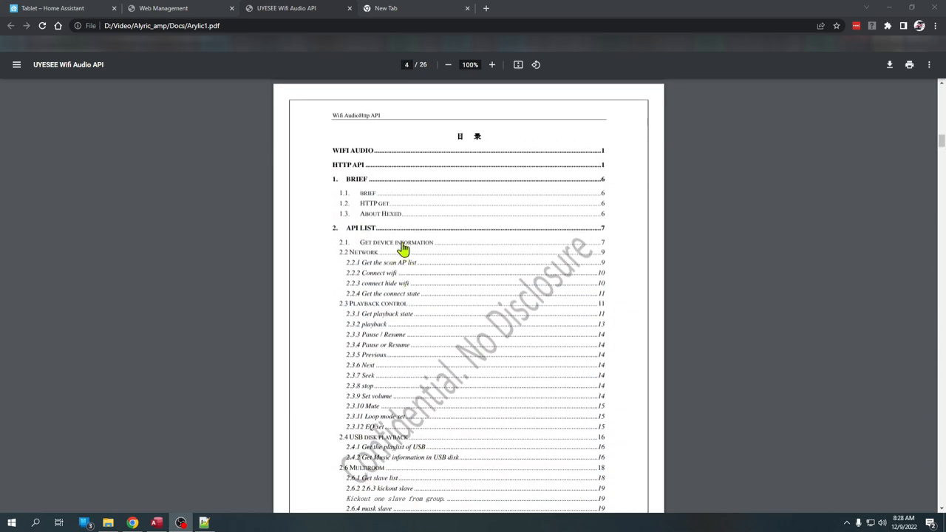
click(397, 243)
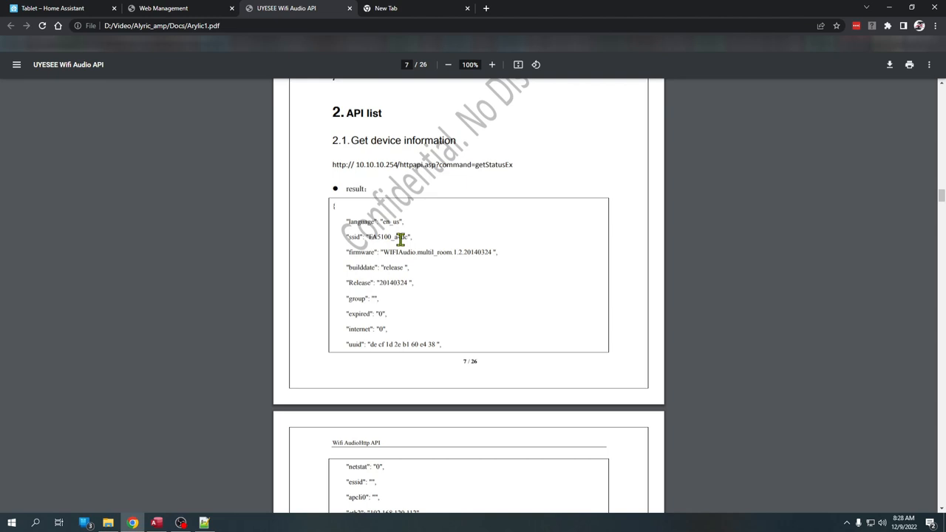
click(416, 8)
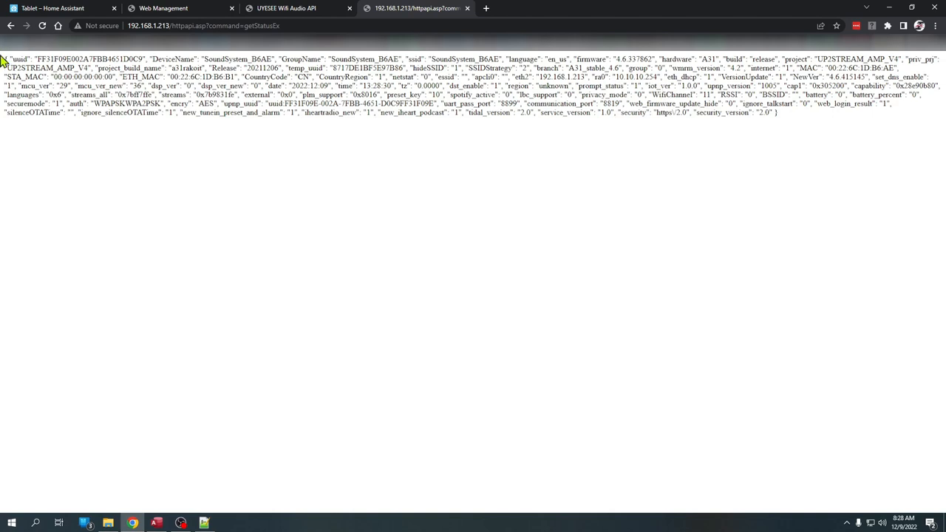
mouse_move(838, 118)
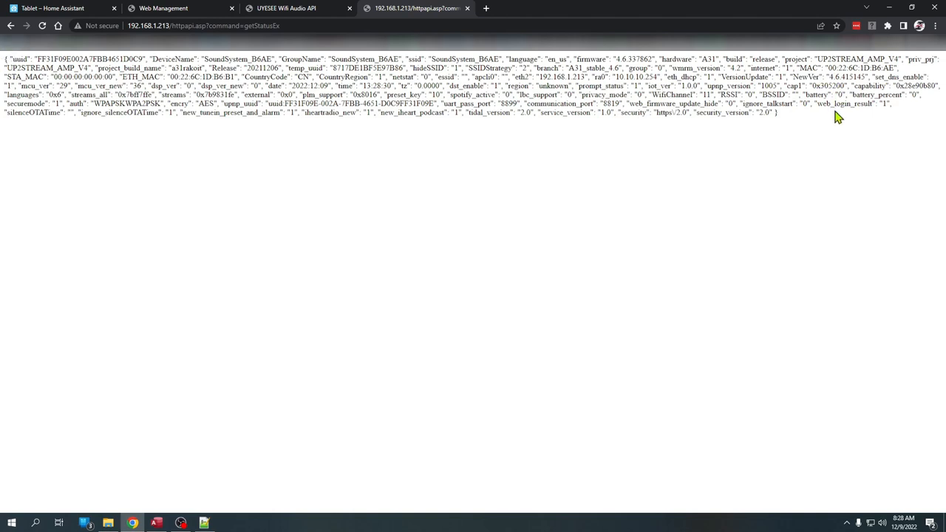
mouse_move(493, 116)
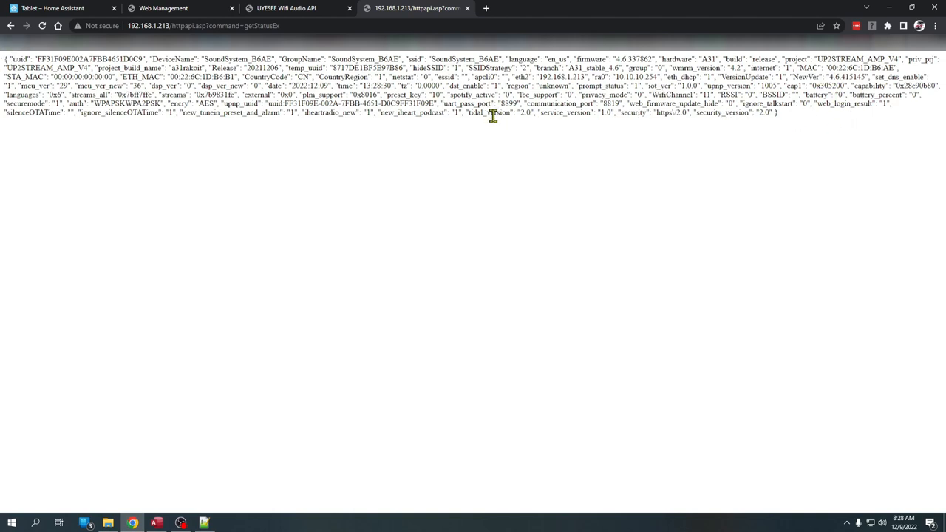
mouse_move(173, 101)
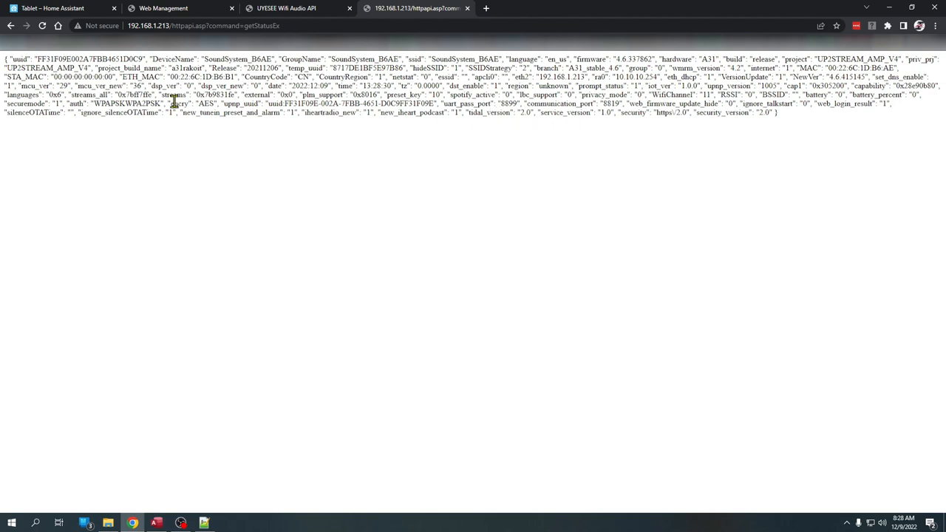
mouse_move(563, 95)
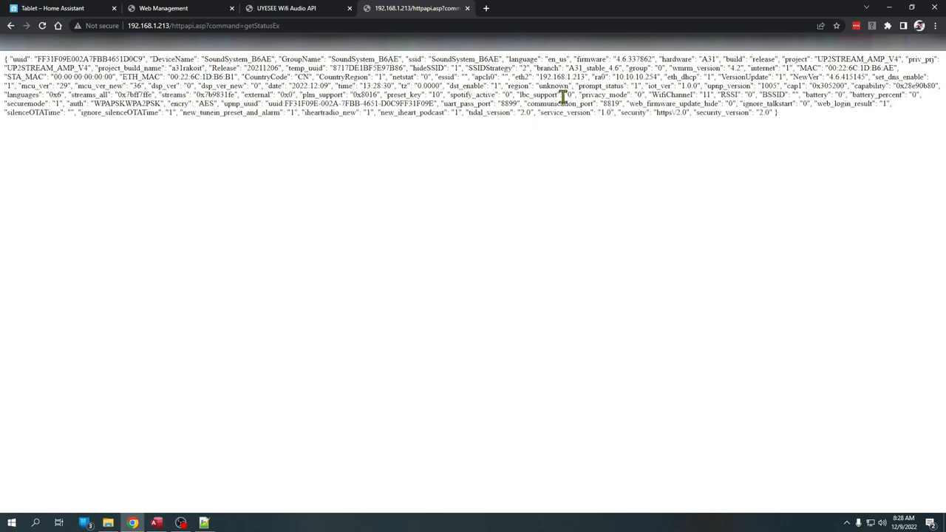
- Select the eth2 value 192.168.1.213 in the getStatusEx JSON response
double_click(560, 76)
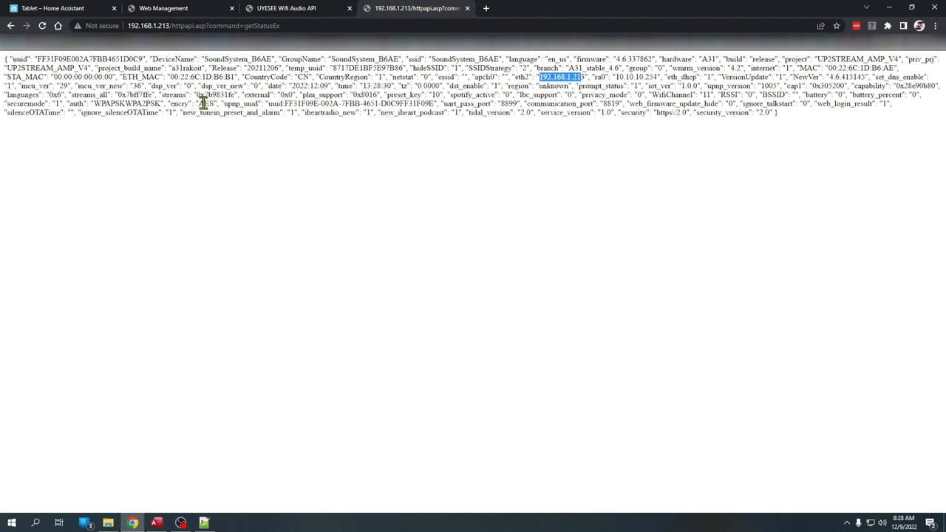
mouse_move(453, 141)
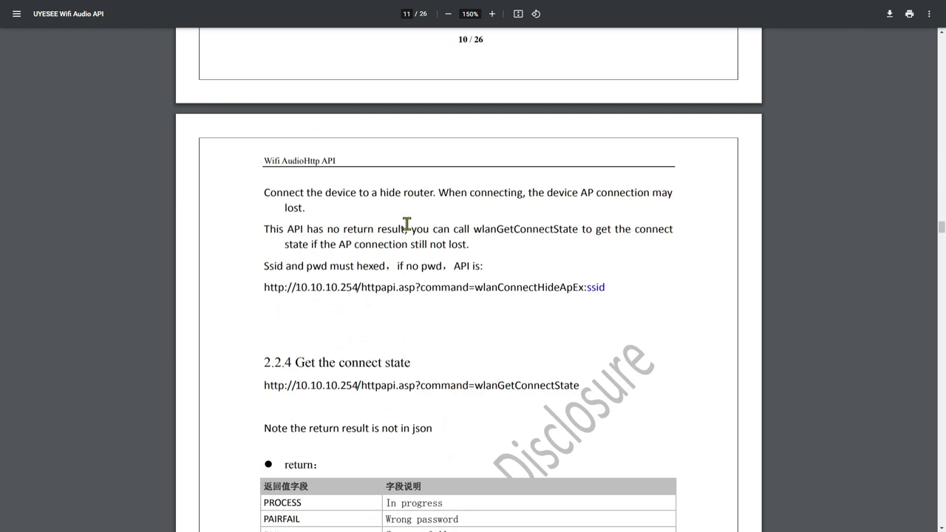
scroll(down, 3)
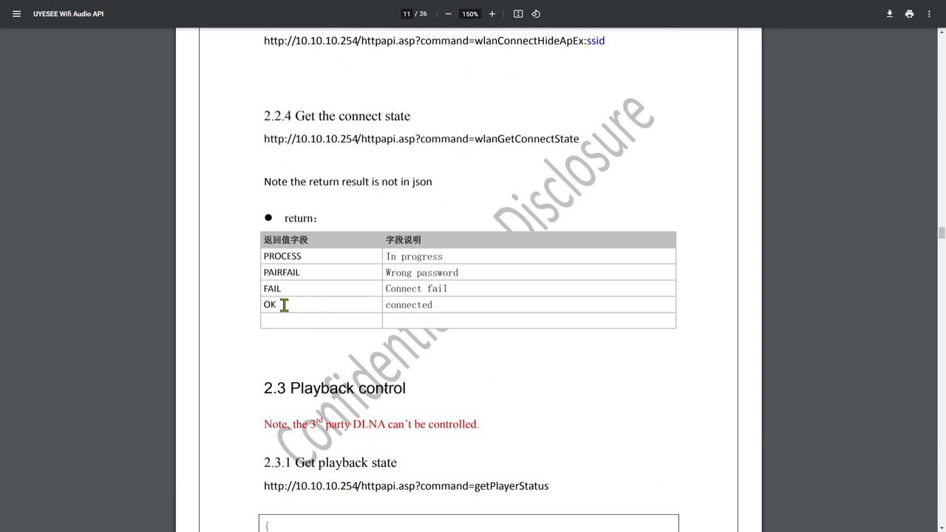
click(617, 8)
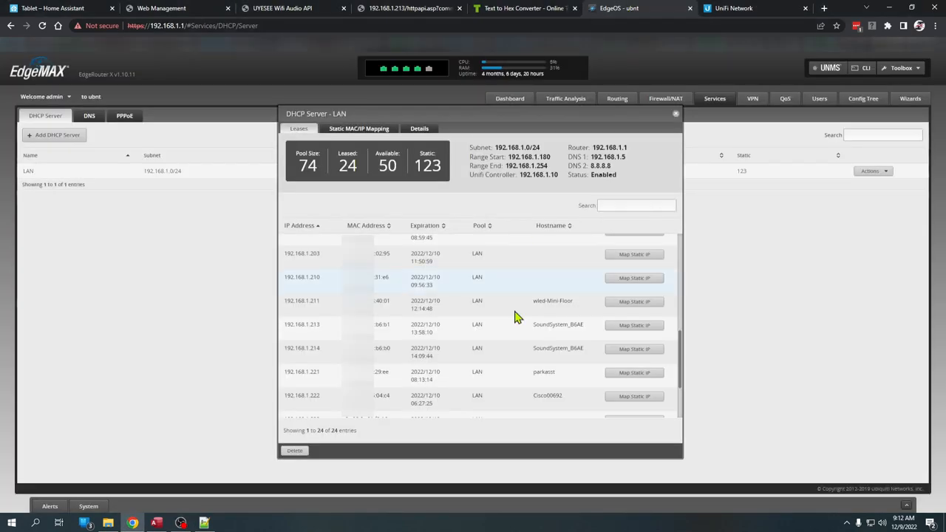
mouse_move(321, 351)
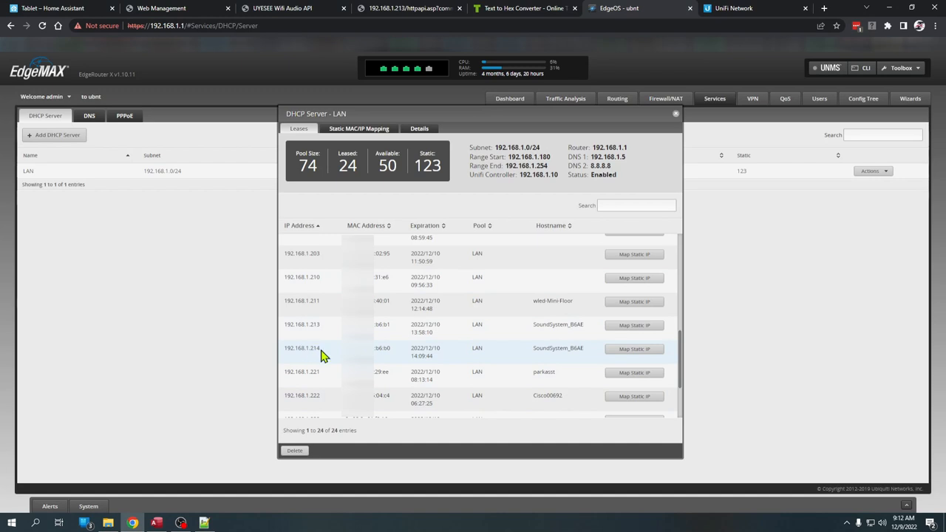
mouse_move(399, 355)
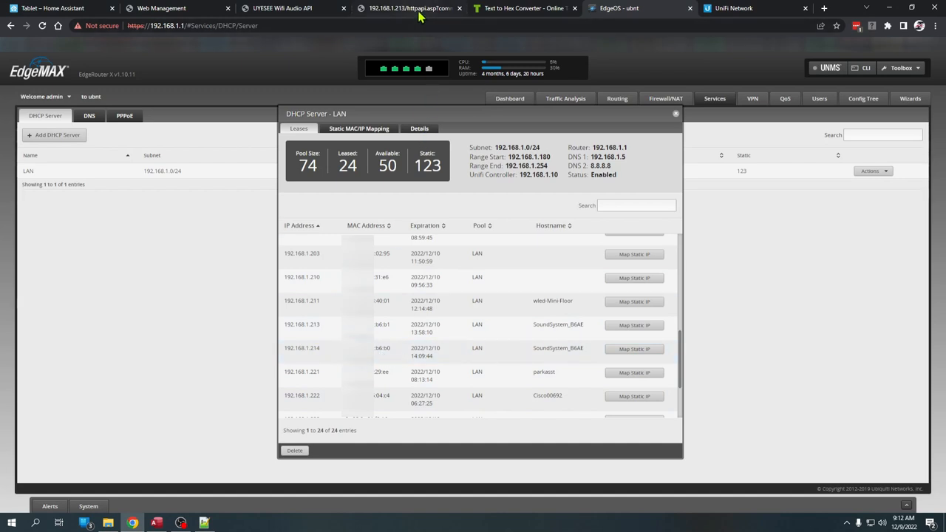
- Leave the EdgeOS lease table and return to the UYESEE Wi-Fi Audio API manual
click(289, 9)
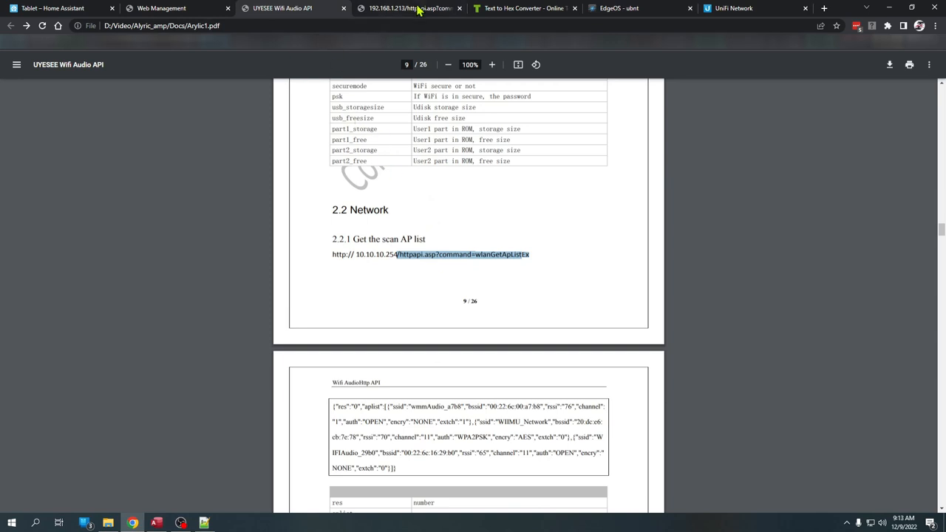
- View the wlanGetApListEx scan results and highlight the first access point's details
click(406, 8)
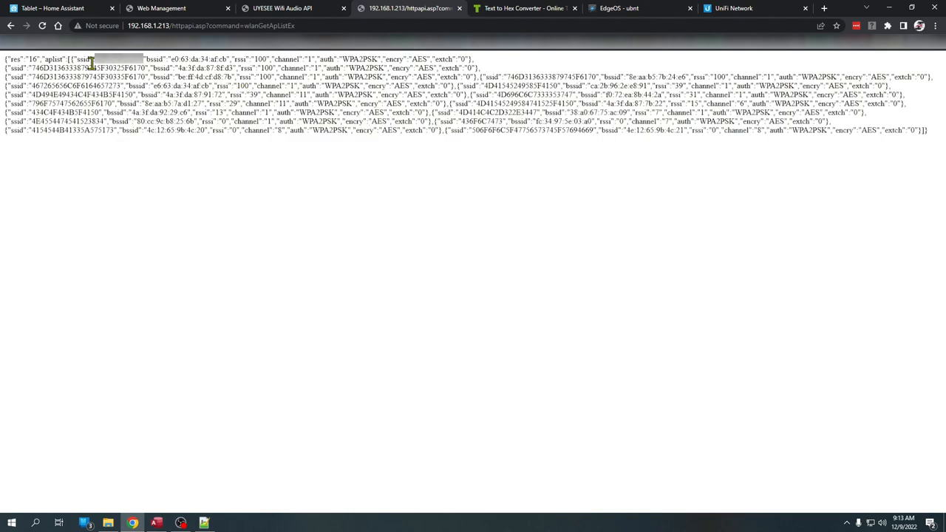
drag(93, 59, 332, 59)
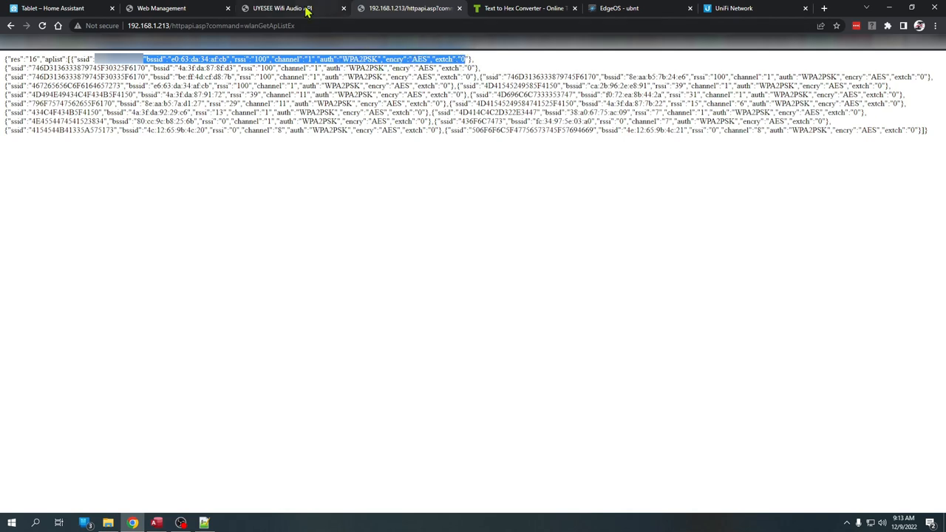
click(281, 8)
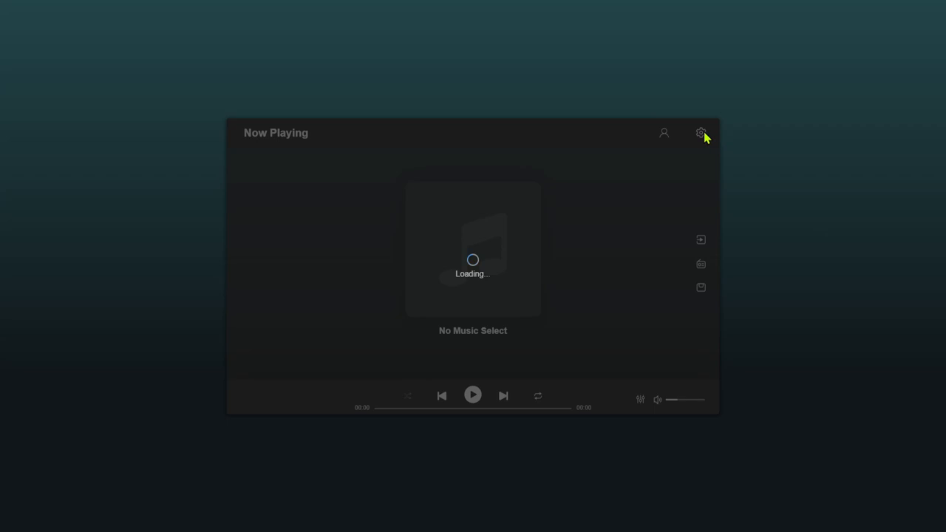
mouse_move(665, 243)
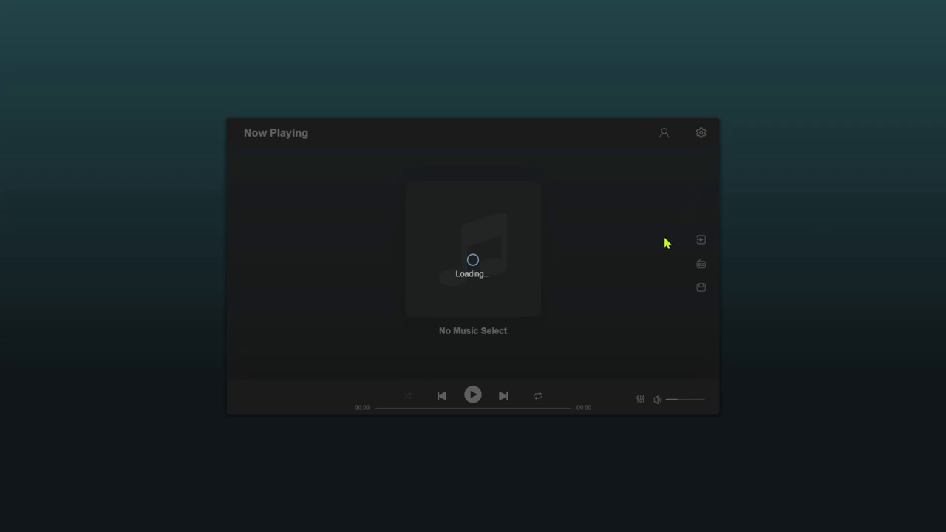
mouse_move(471, 264)
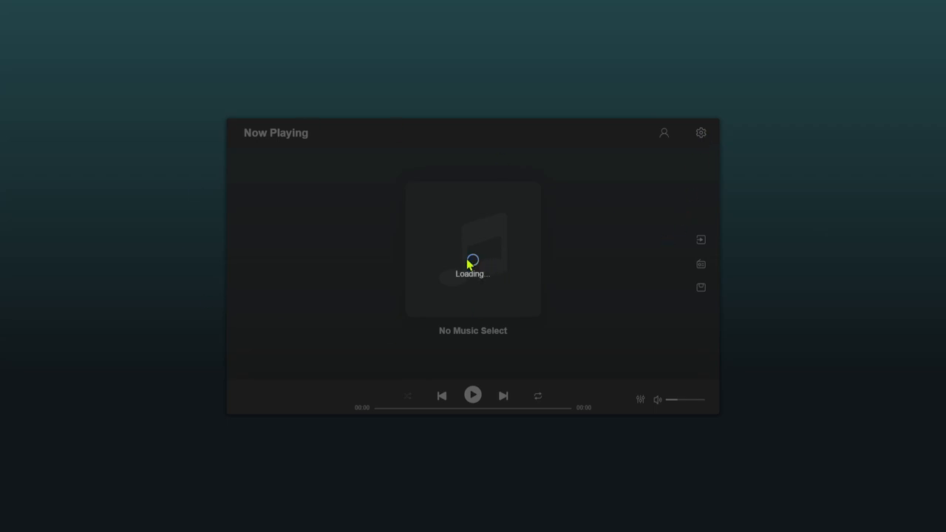
mouse_move(628, 282)
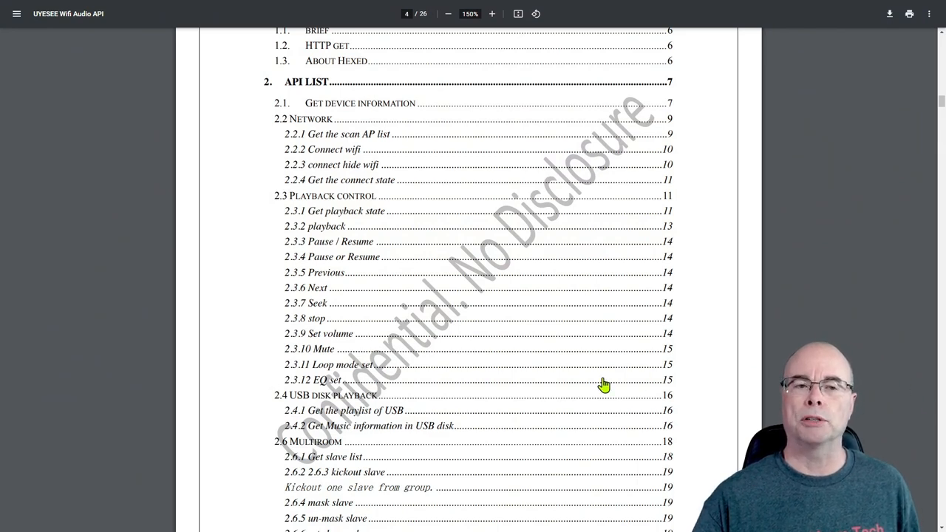
- Scroll through the API manual's table of contents
scroll(down, 3)
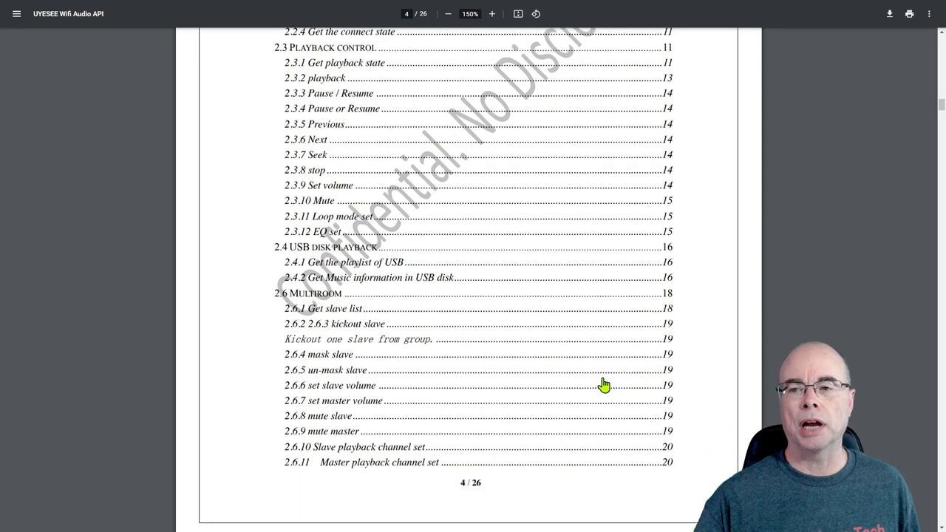
scroll(down, 3)
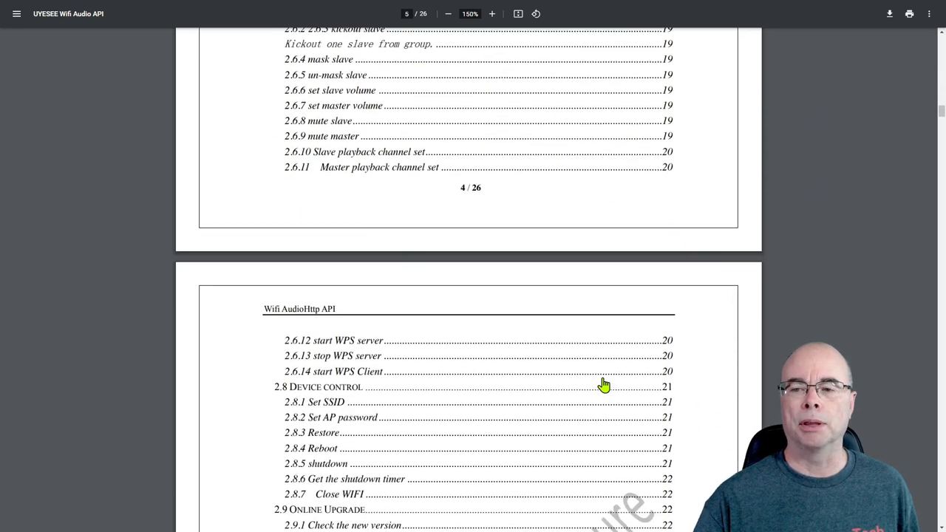
scroll(up, 3)
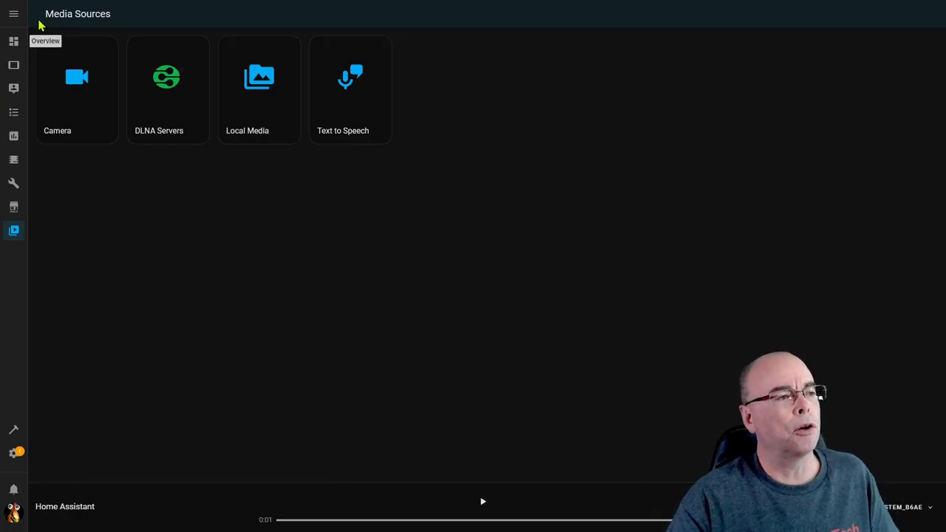
- Browse the Synology DLNA Music folder and pick SoundSystem_B6AE as the playback device
click(167, 81)
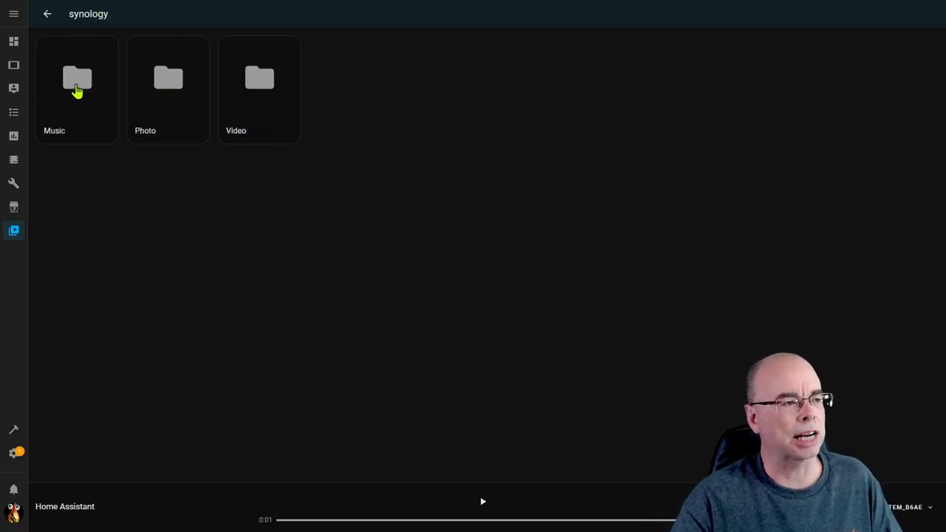
click(77, 78)
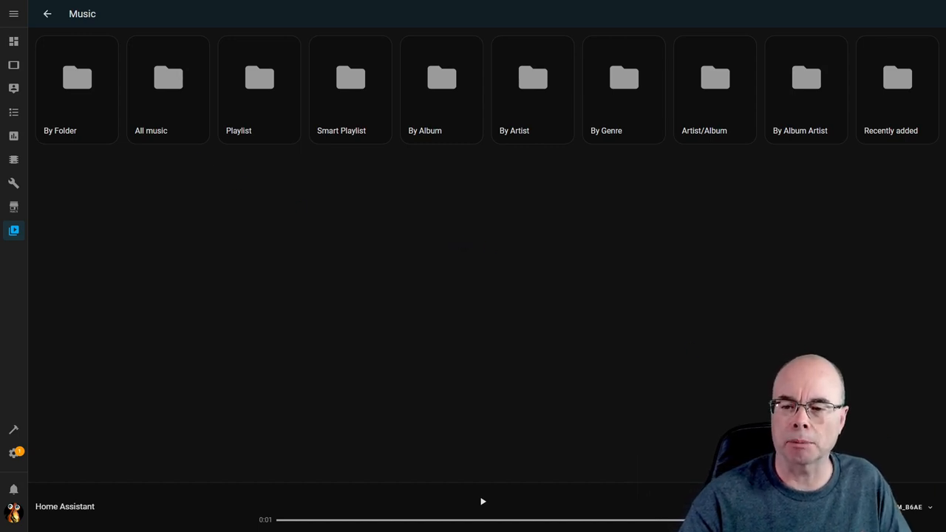
click(886, 507)
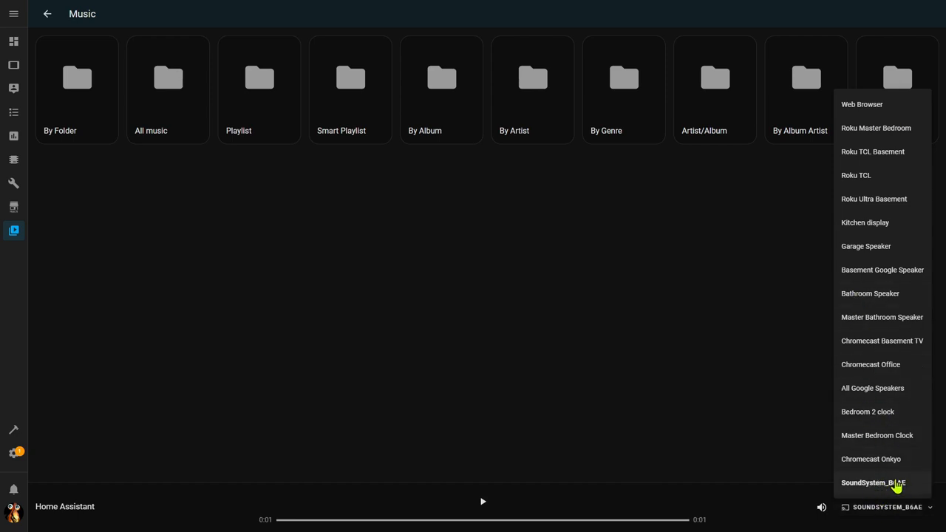
click(873, 482)
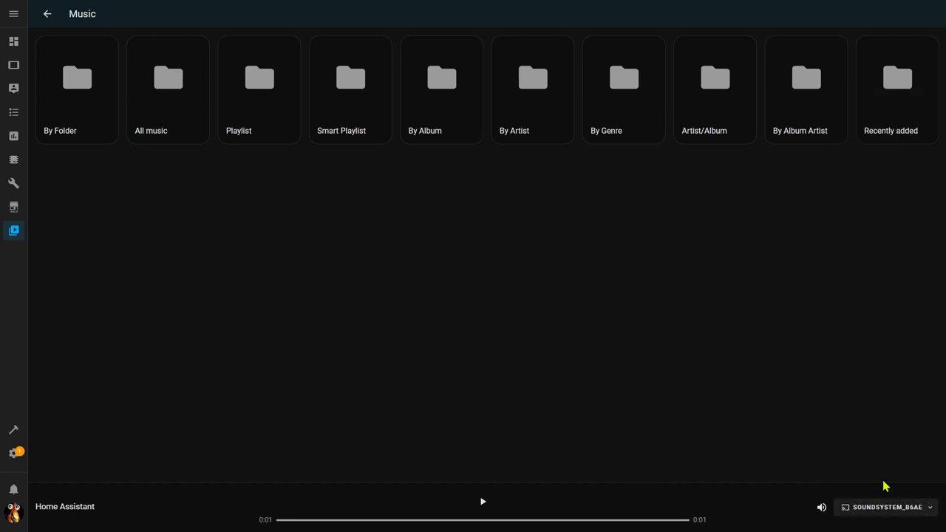
mouse_move(77, 89)
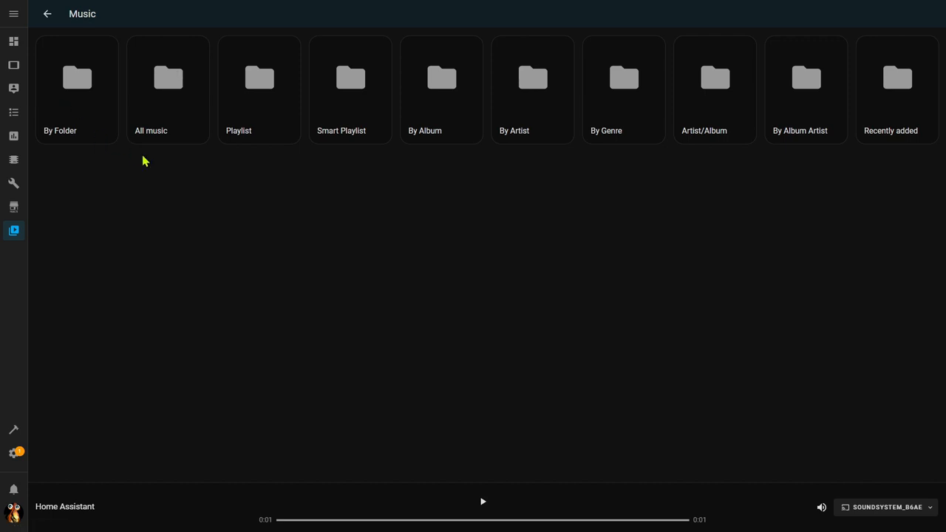
mouse_move(465, 412)
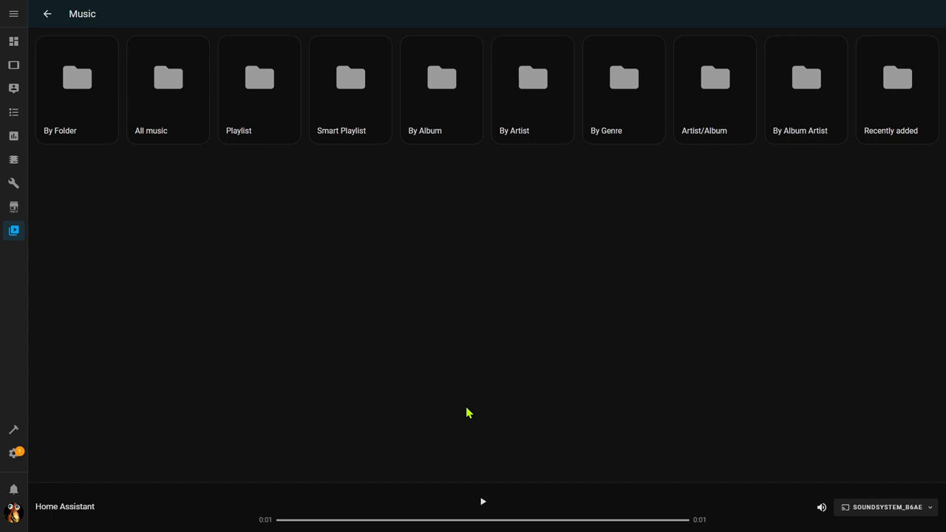
mouse_move(13, 452)
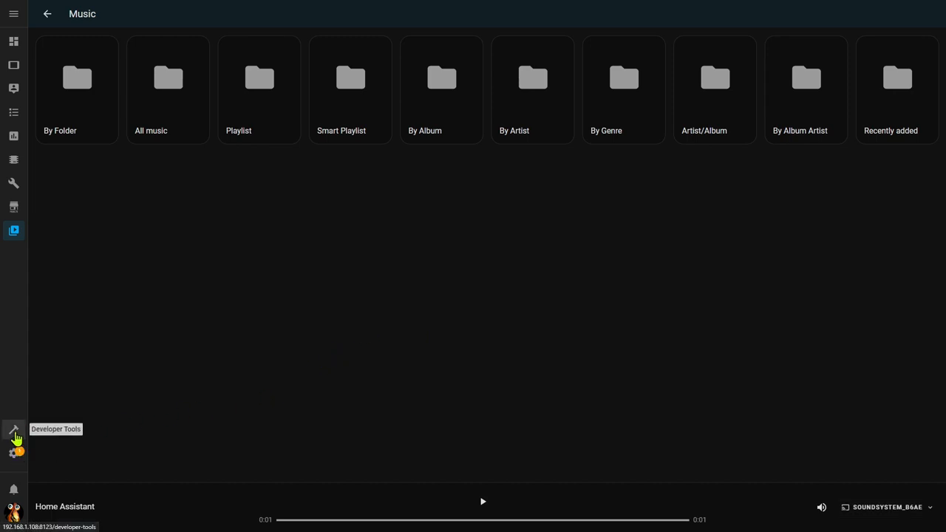
- Call the google_translate TTS say service on SoundSystem_B6AE from Developer Tools
click(14, 433)
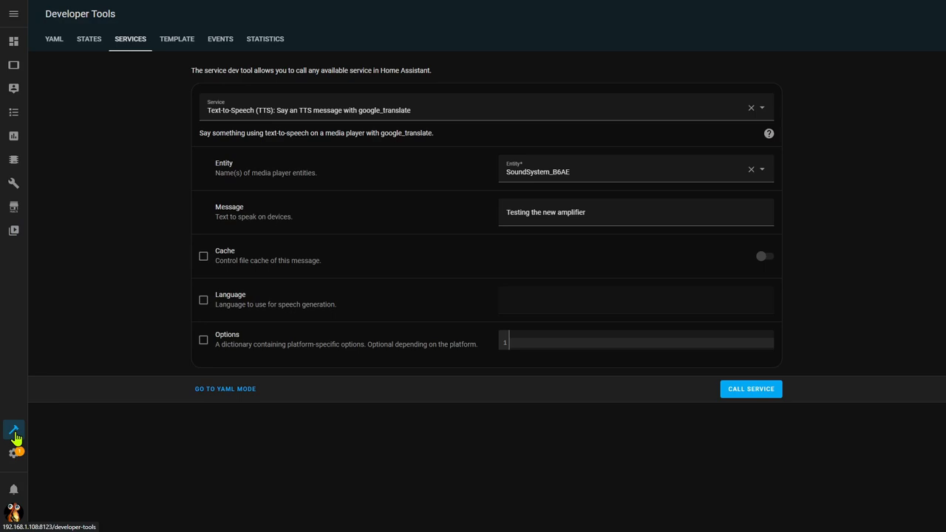
mouse_move(337, 235)
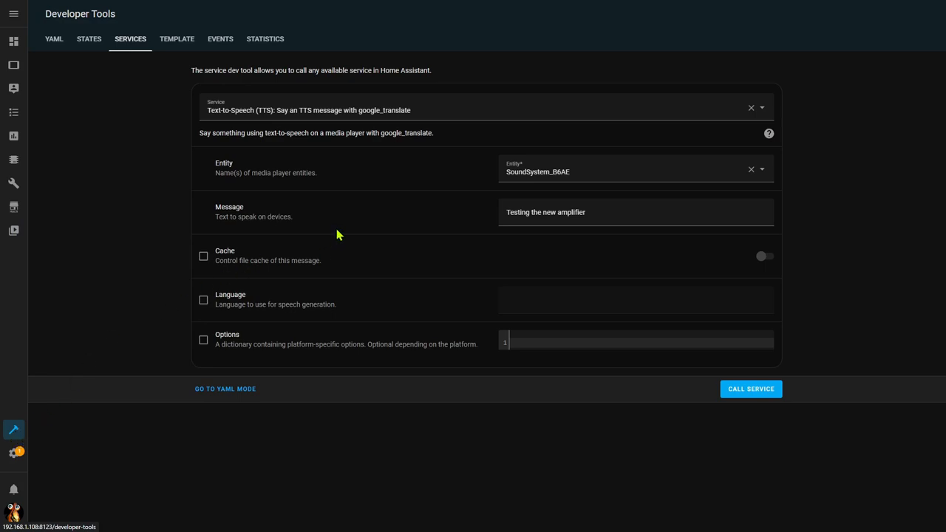
mouse_move(301, 189)
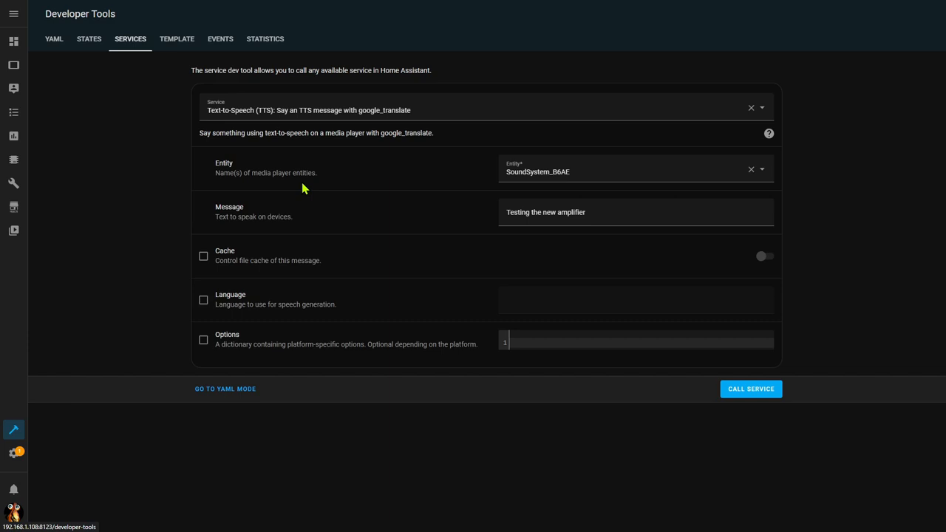
mouse_move(786, 380)
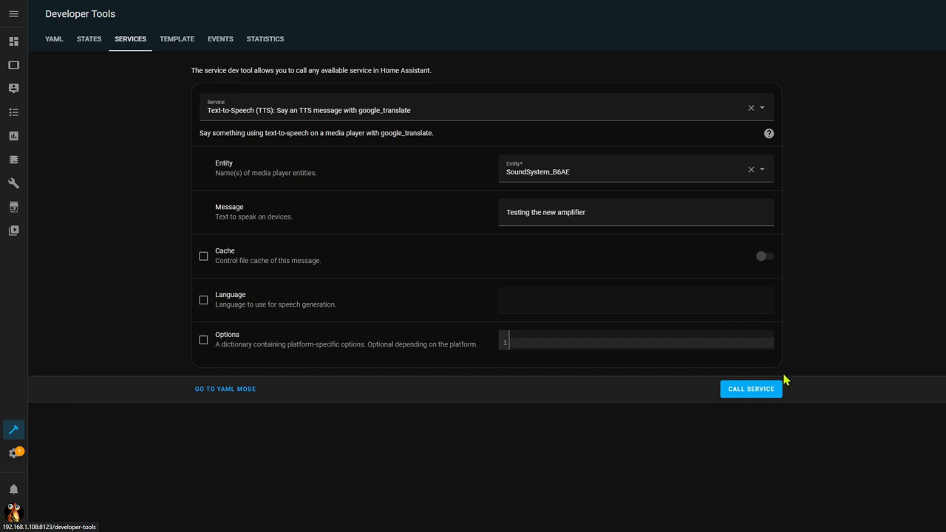
click(750, 388)
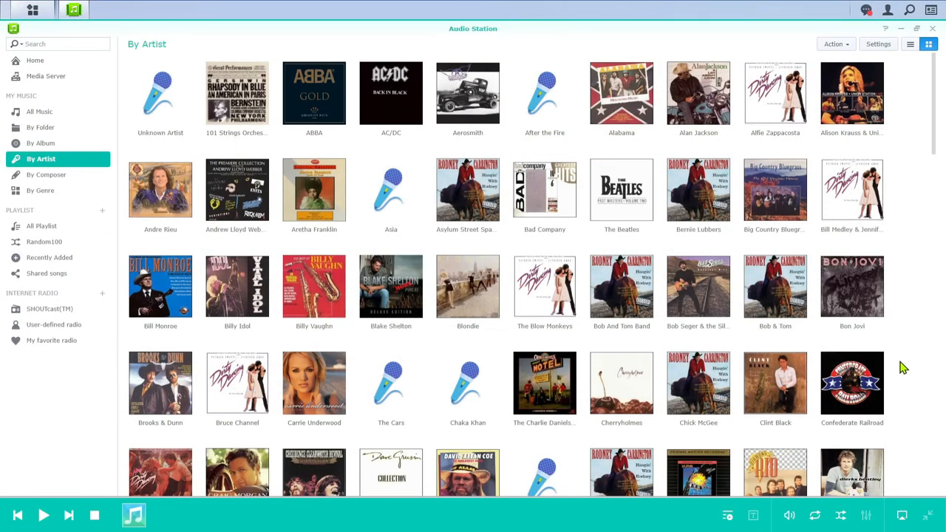
mouse_move(901, 453)
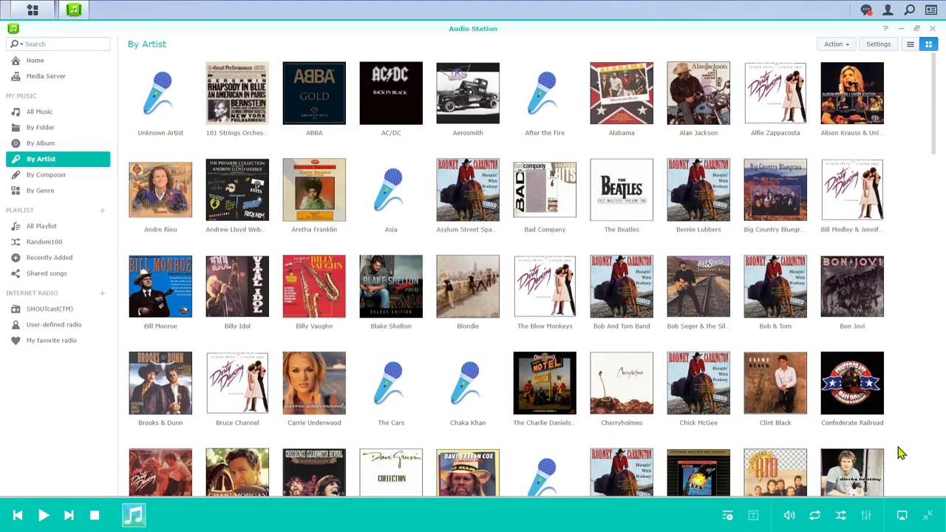
- Show the output device list with SoundSystem_B6AE (DLNA) and (AirPlay)
click(902, 515)
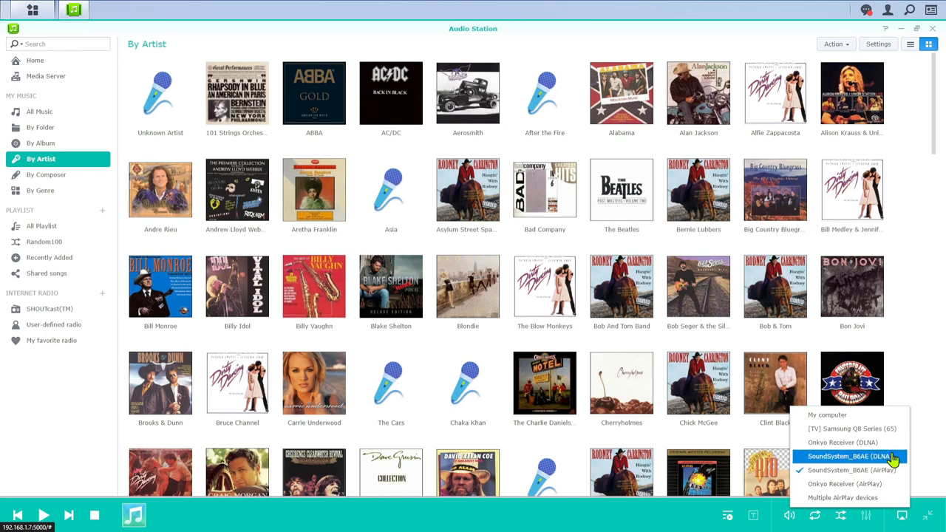
mouse_move(892, 469)
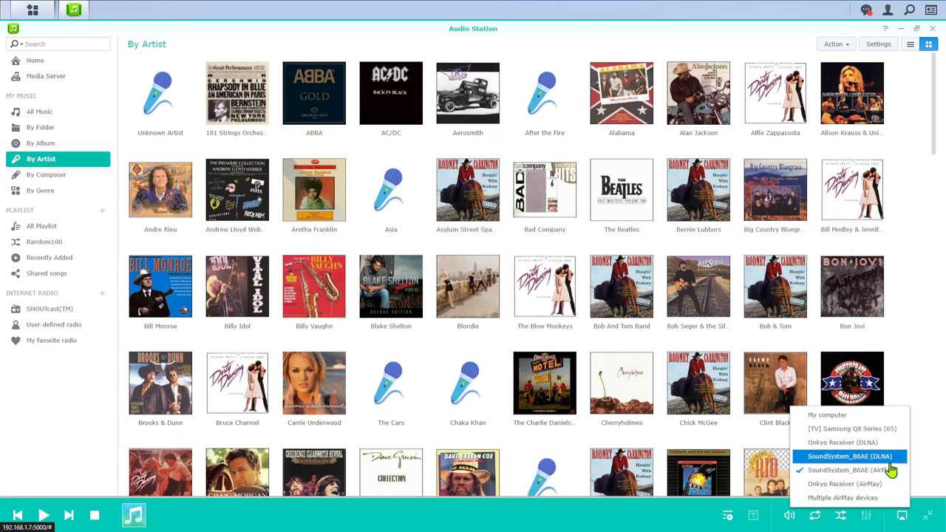